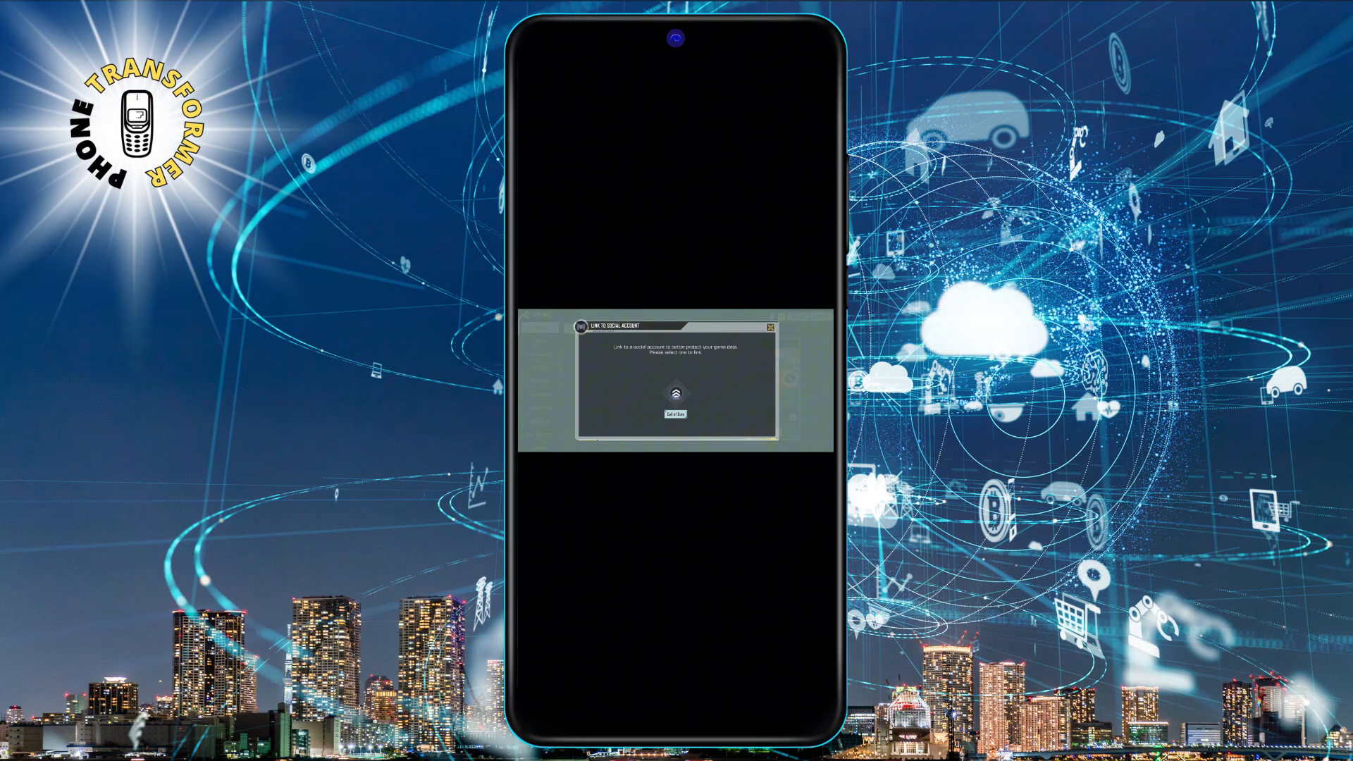
Choose the Call of Duty option in the Link to Social Account prompt.
{"action": "left_click", "coordinate": [772, 326]}
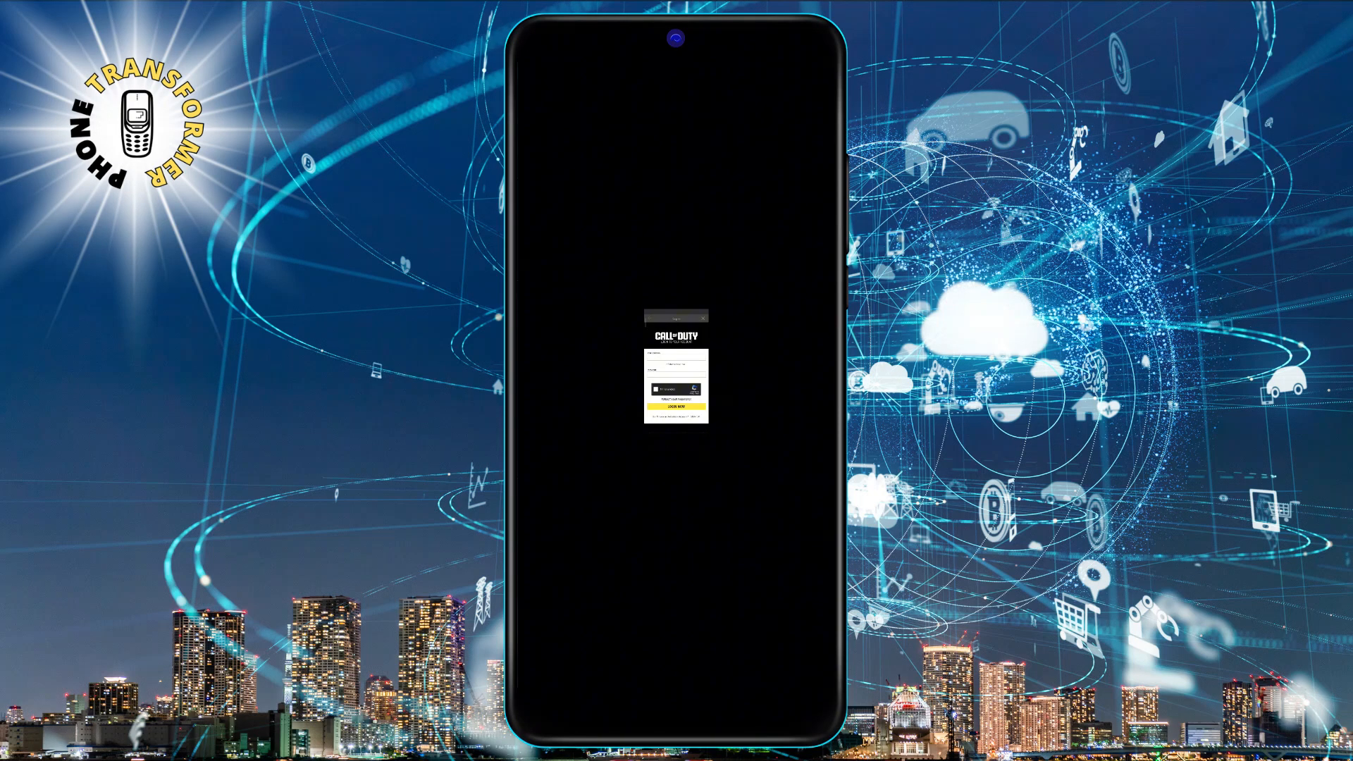
Sign in to link the Call of Duty account, check Gift Center, then return to System Mail.
{"action": "left_click", "coordinate": [677, 362]}
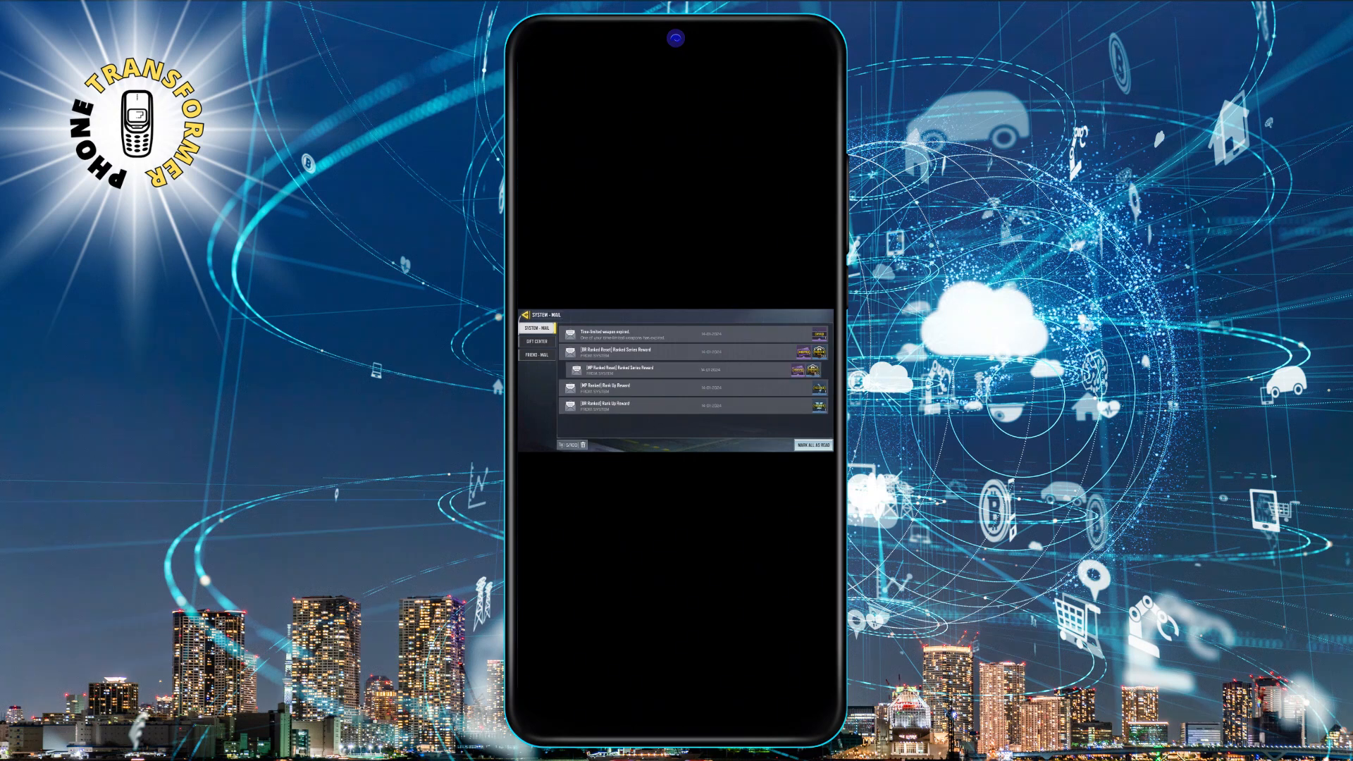
{"action": "left_click", "coordinate": [536, 343]}
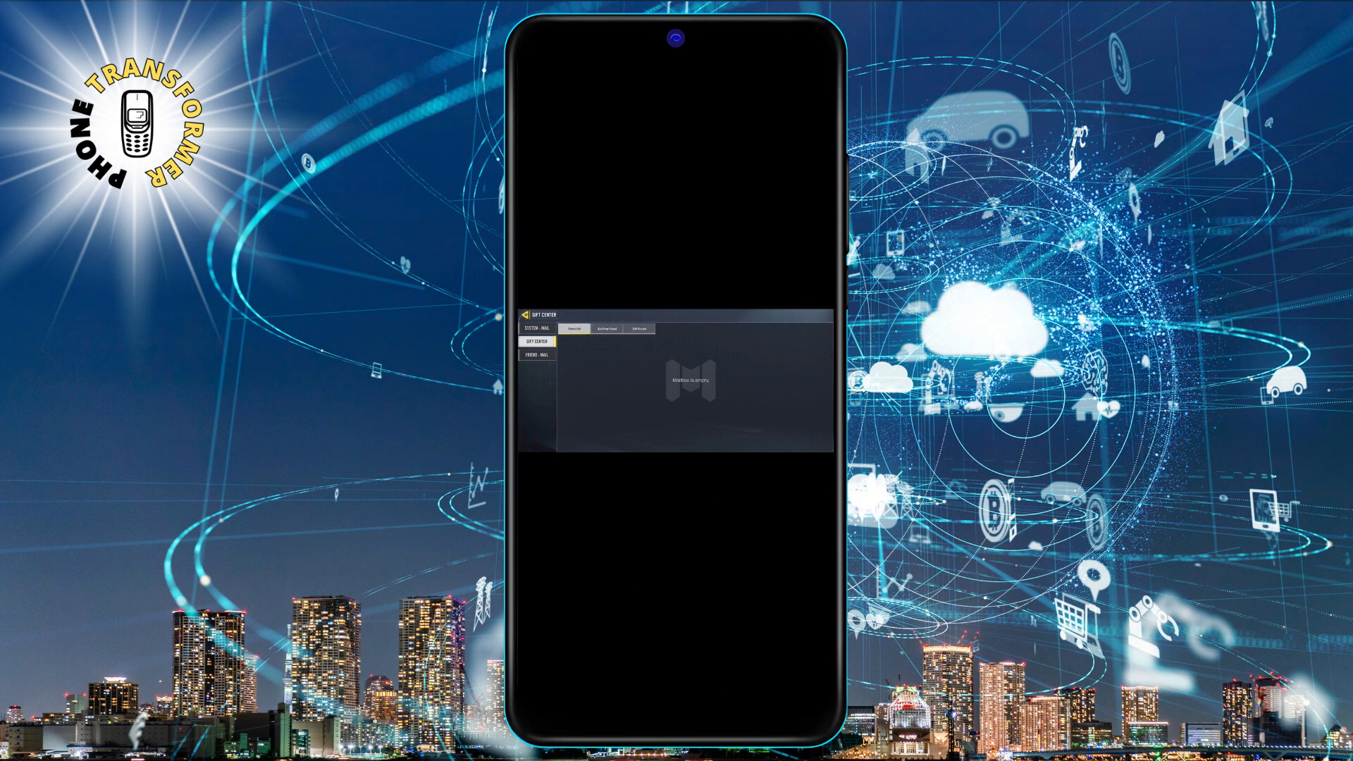
{"action": "left_click", "coordinate": [535, 329]}
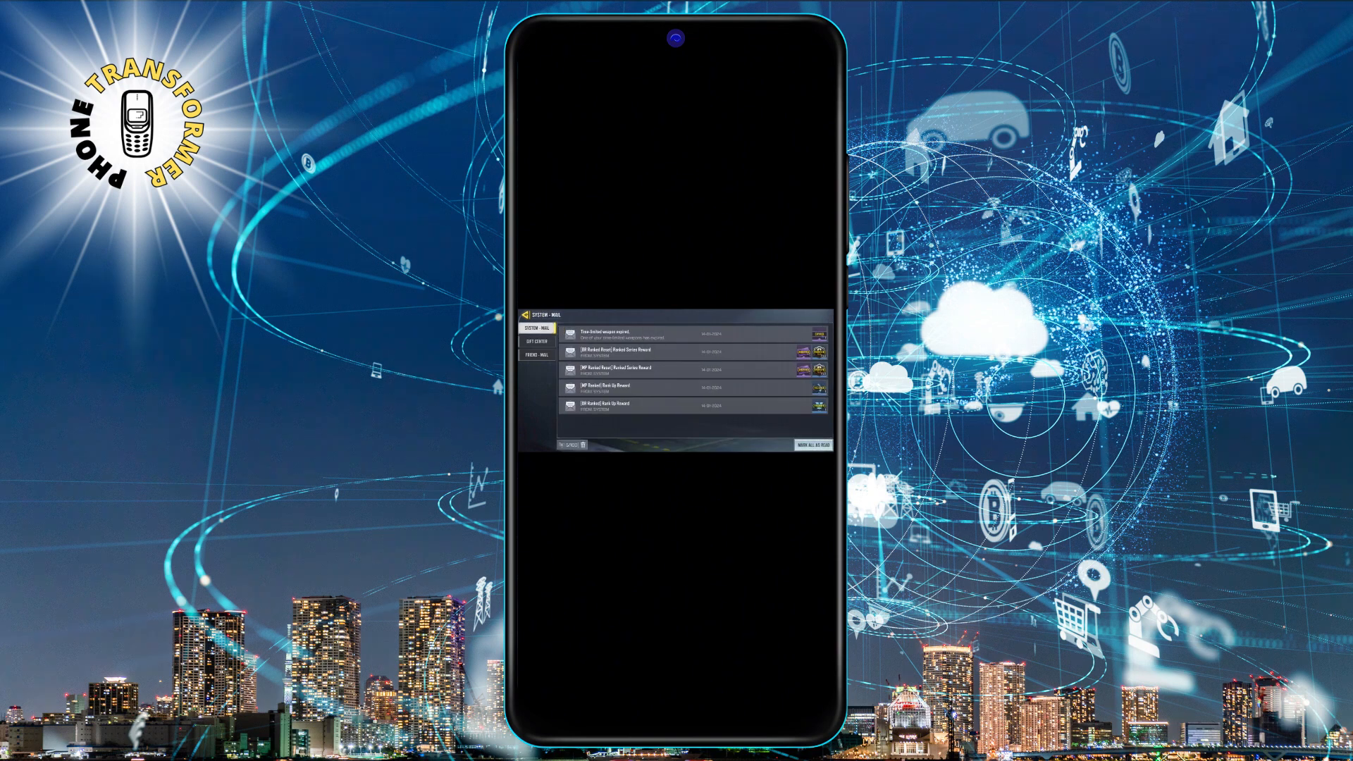